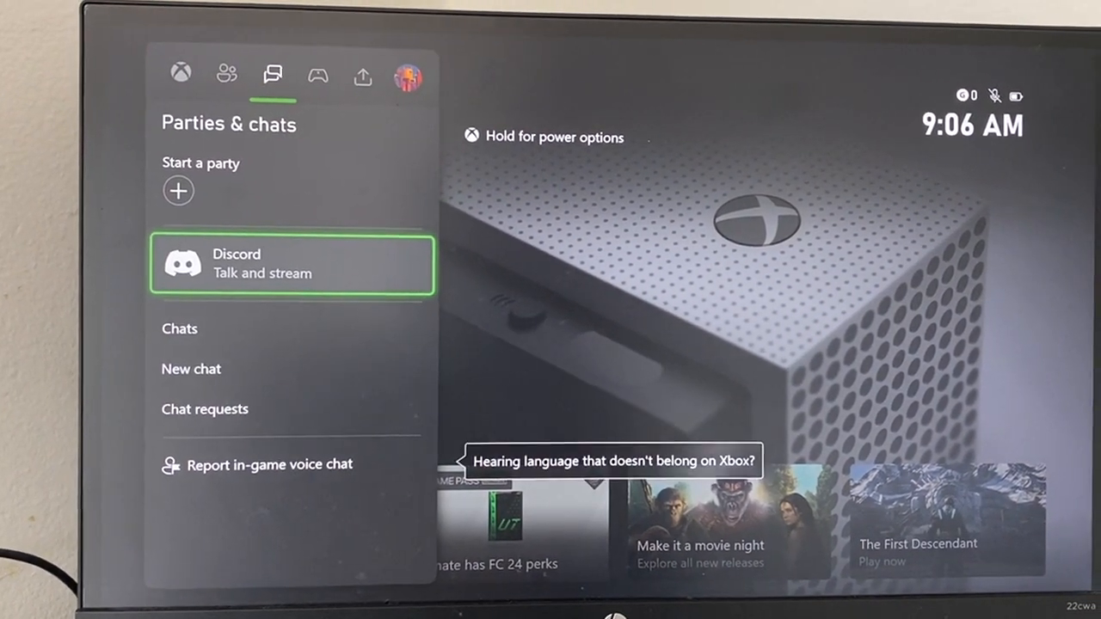
# - Select Discord under Parties & chats to bring up the account-link prompt
pyautogui.click(293, 263)
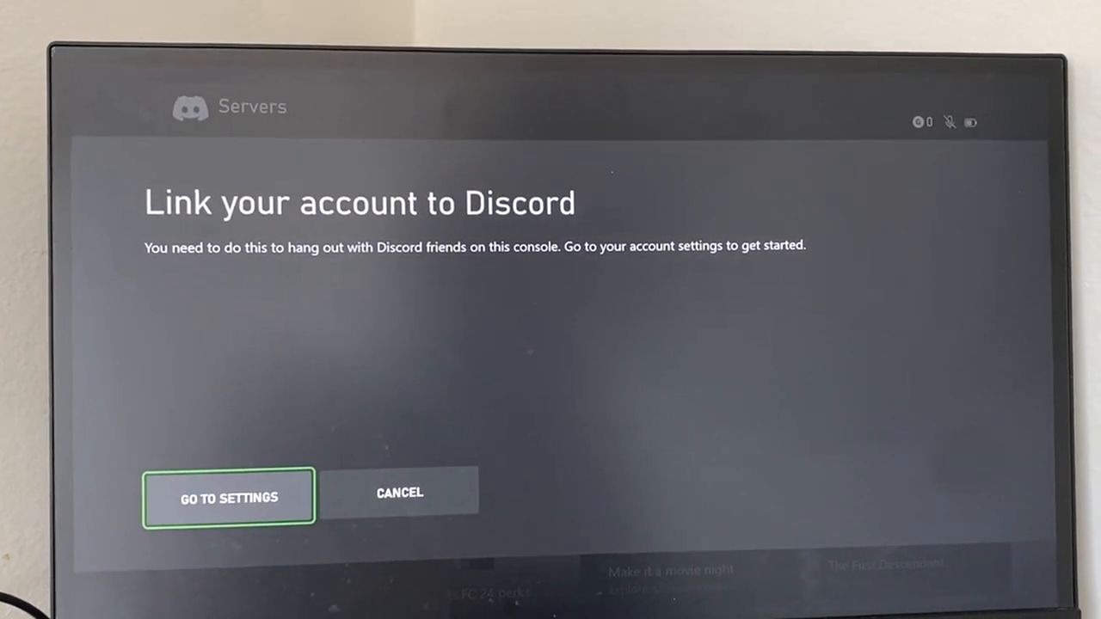
# - Go to Settings, choose Link under Discord on Linked social accounts, then return Home to store offers
pyautogui.click(227, 497)
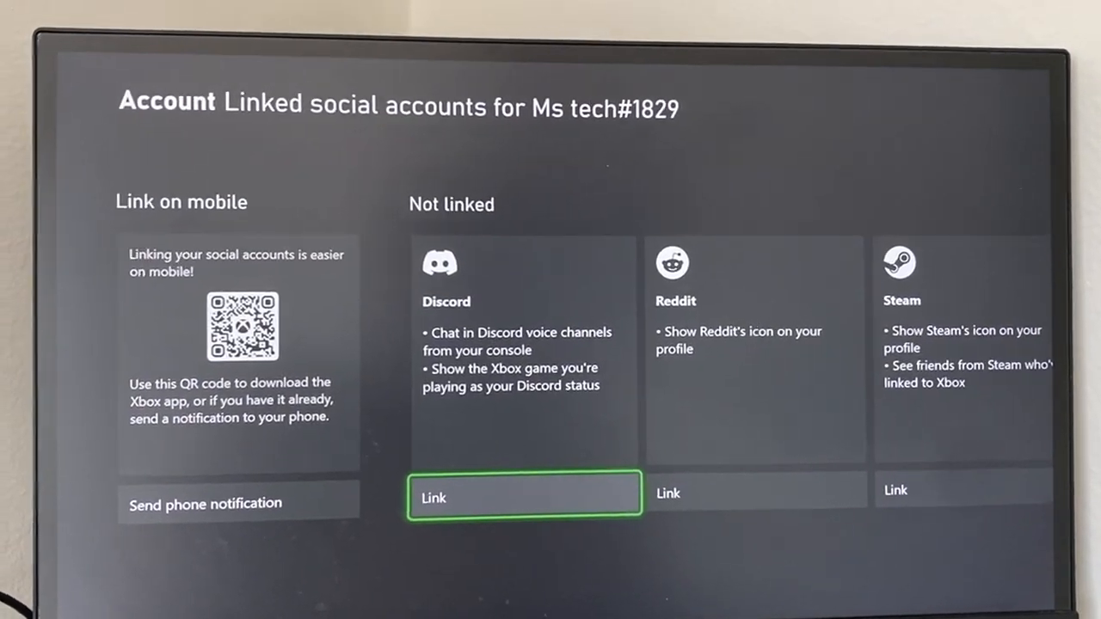
pyautogui.click(523, 498)
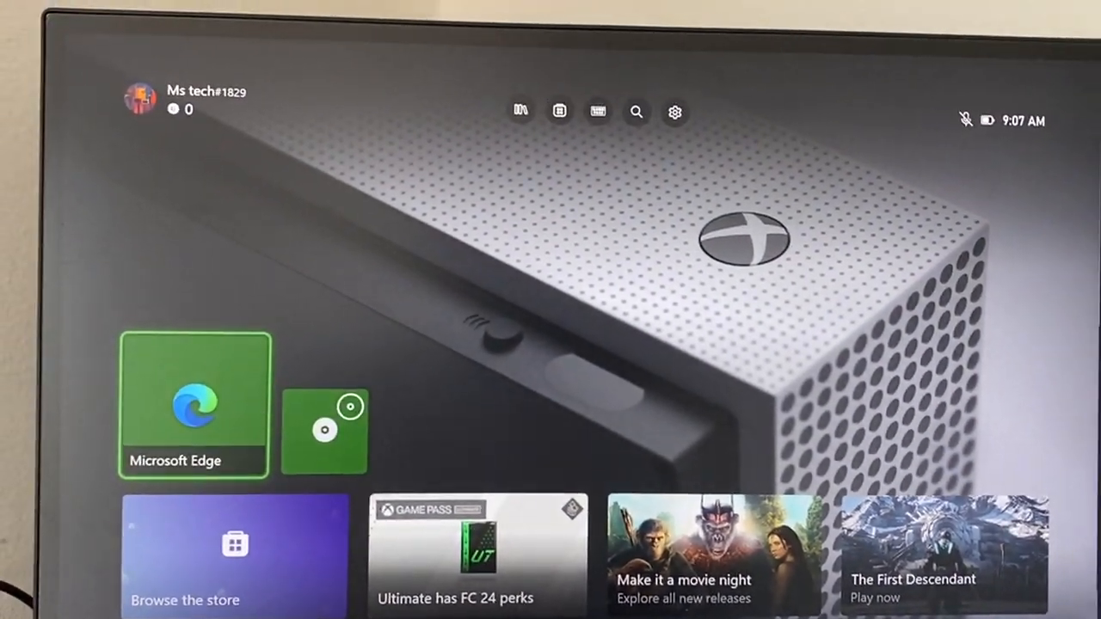
pyautogui.scroll(-3)
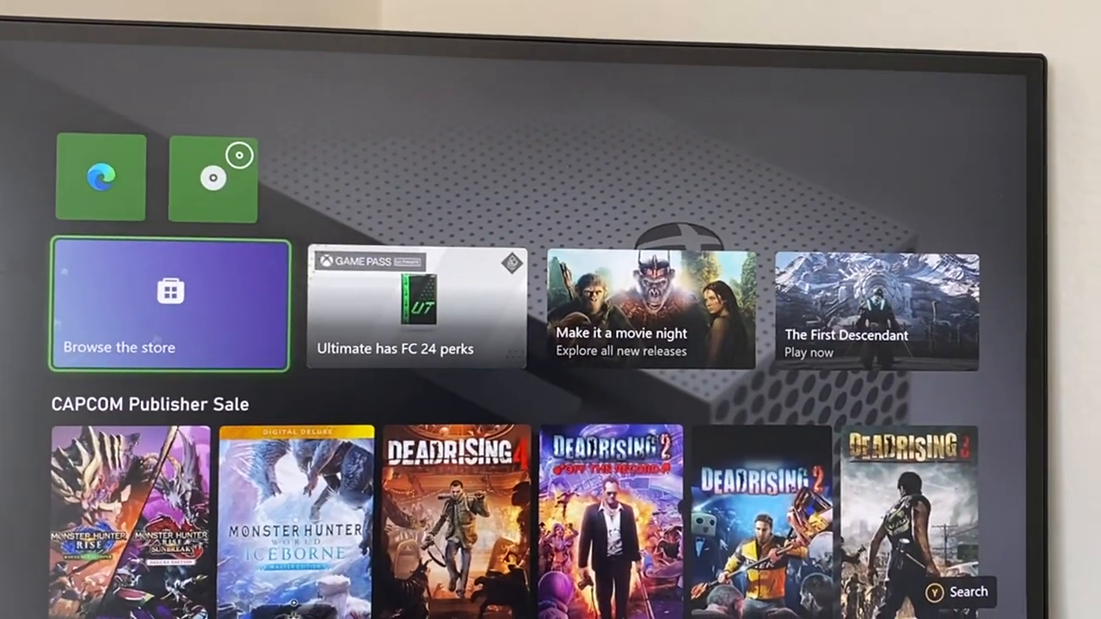